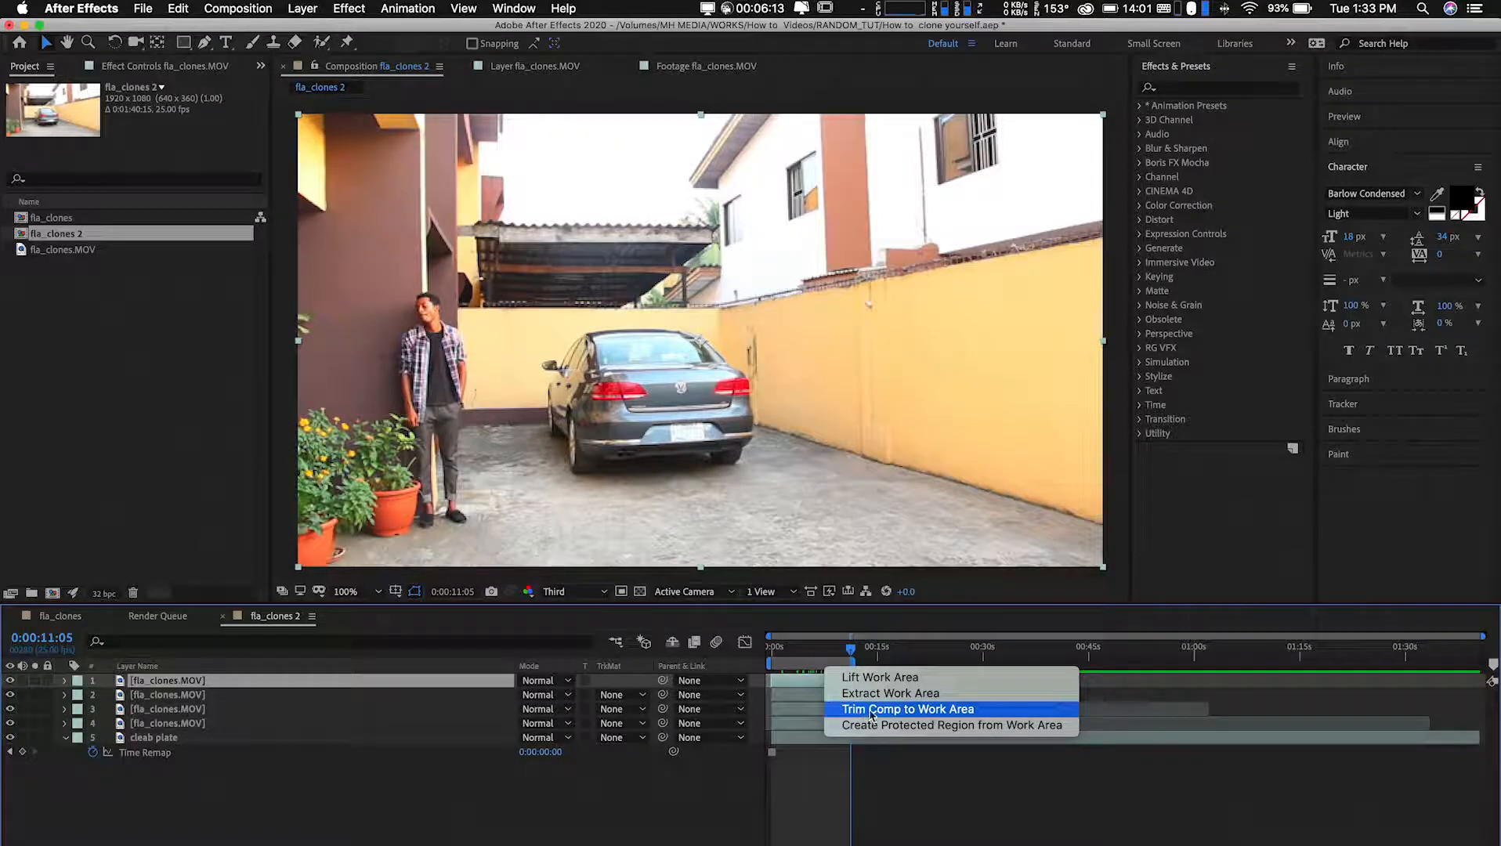
Trim fla_clones 2 to its work area and scrub through to check the masked footage.
click(908, 709)
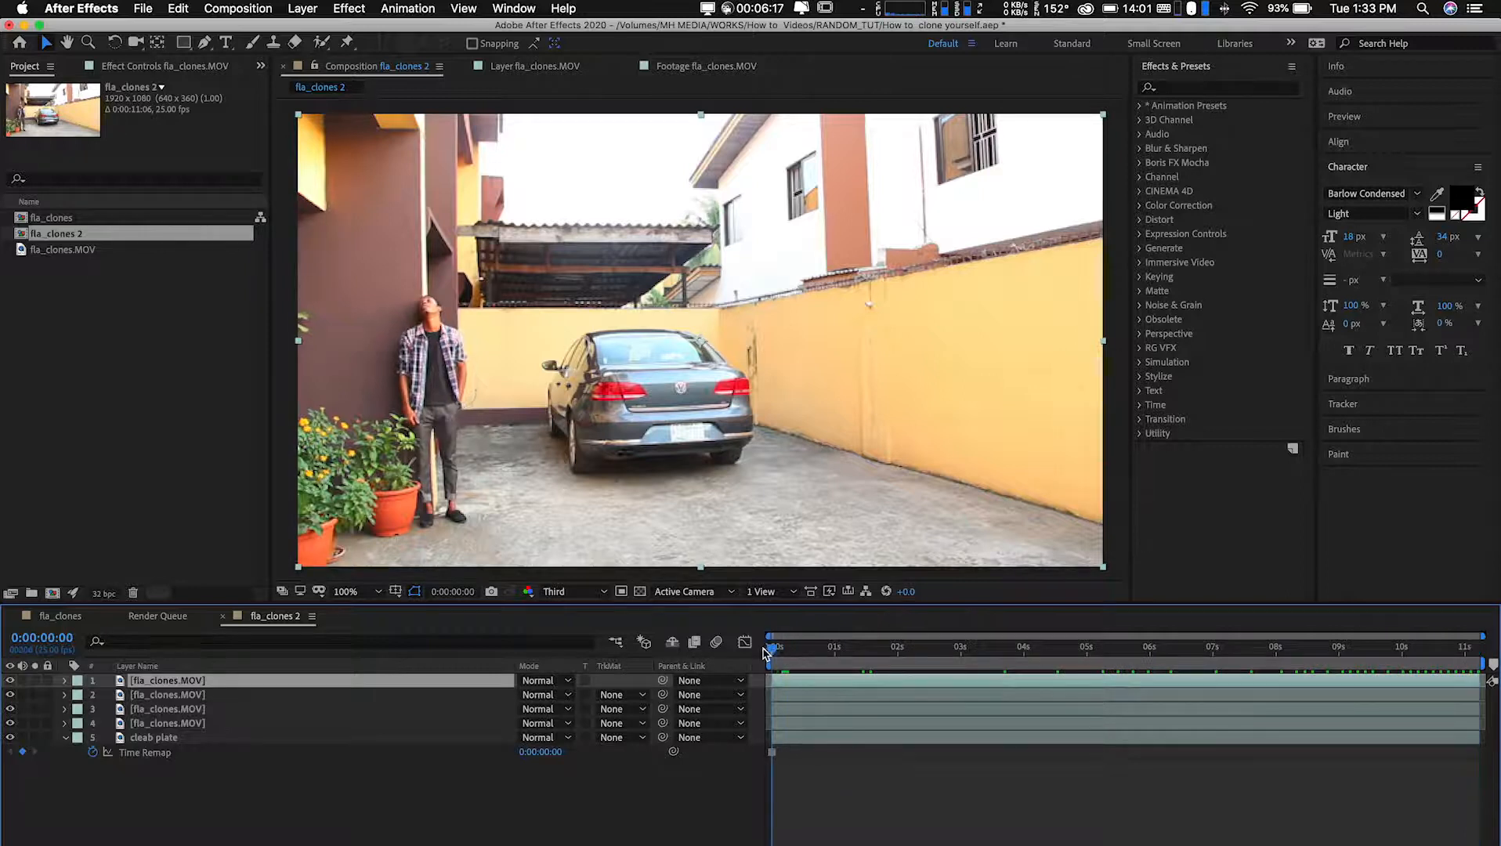
drag(772, 647, 1465, 647)
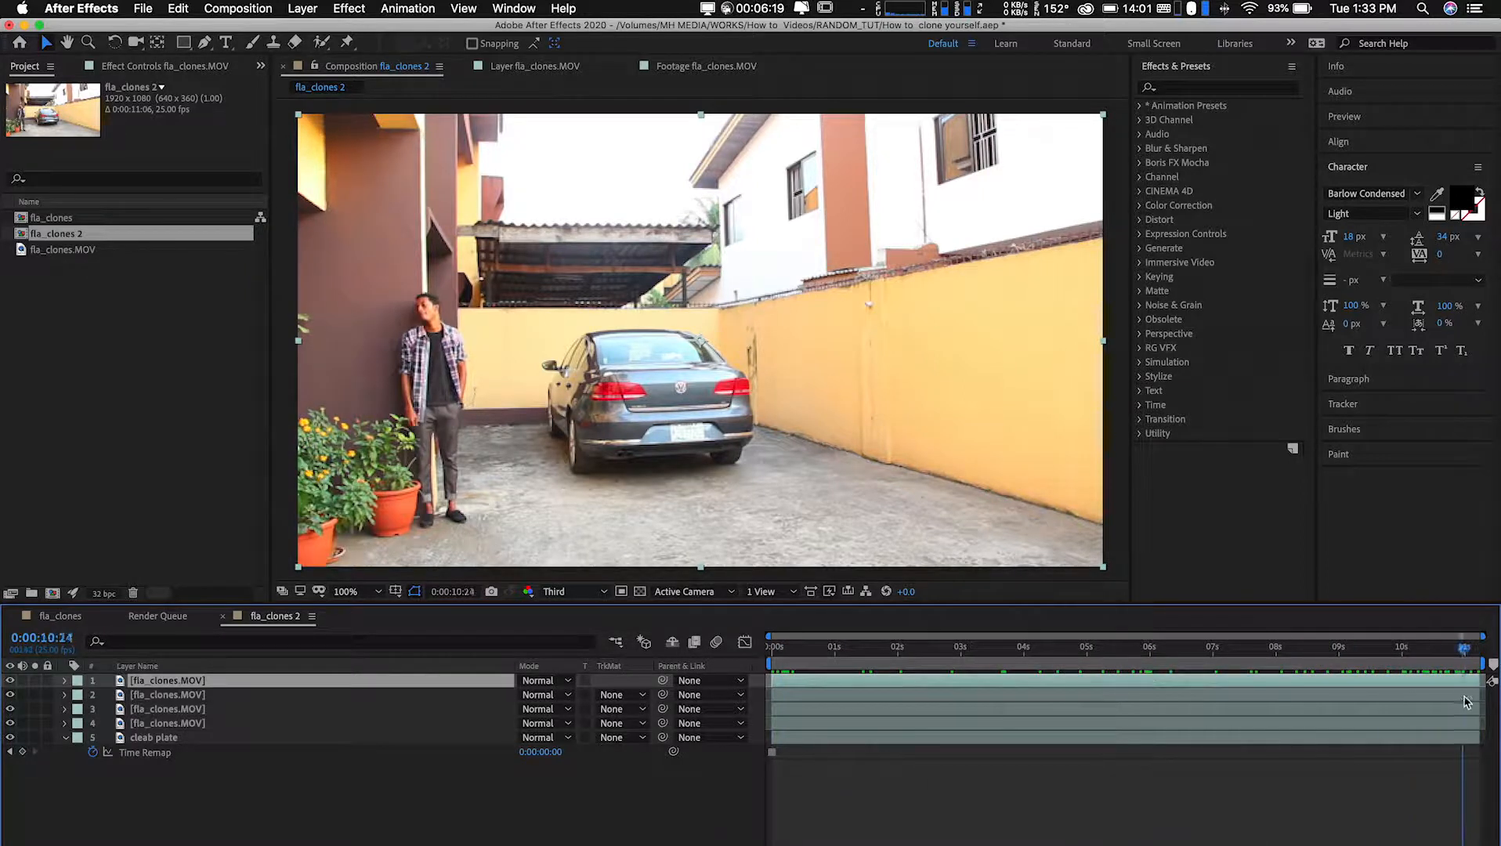
click(991, 647)
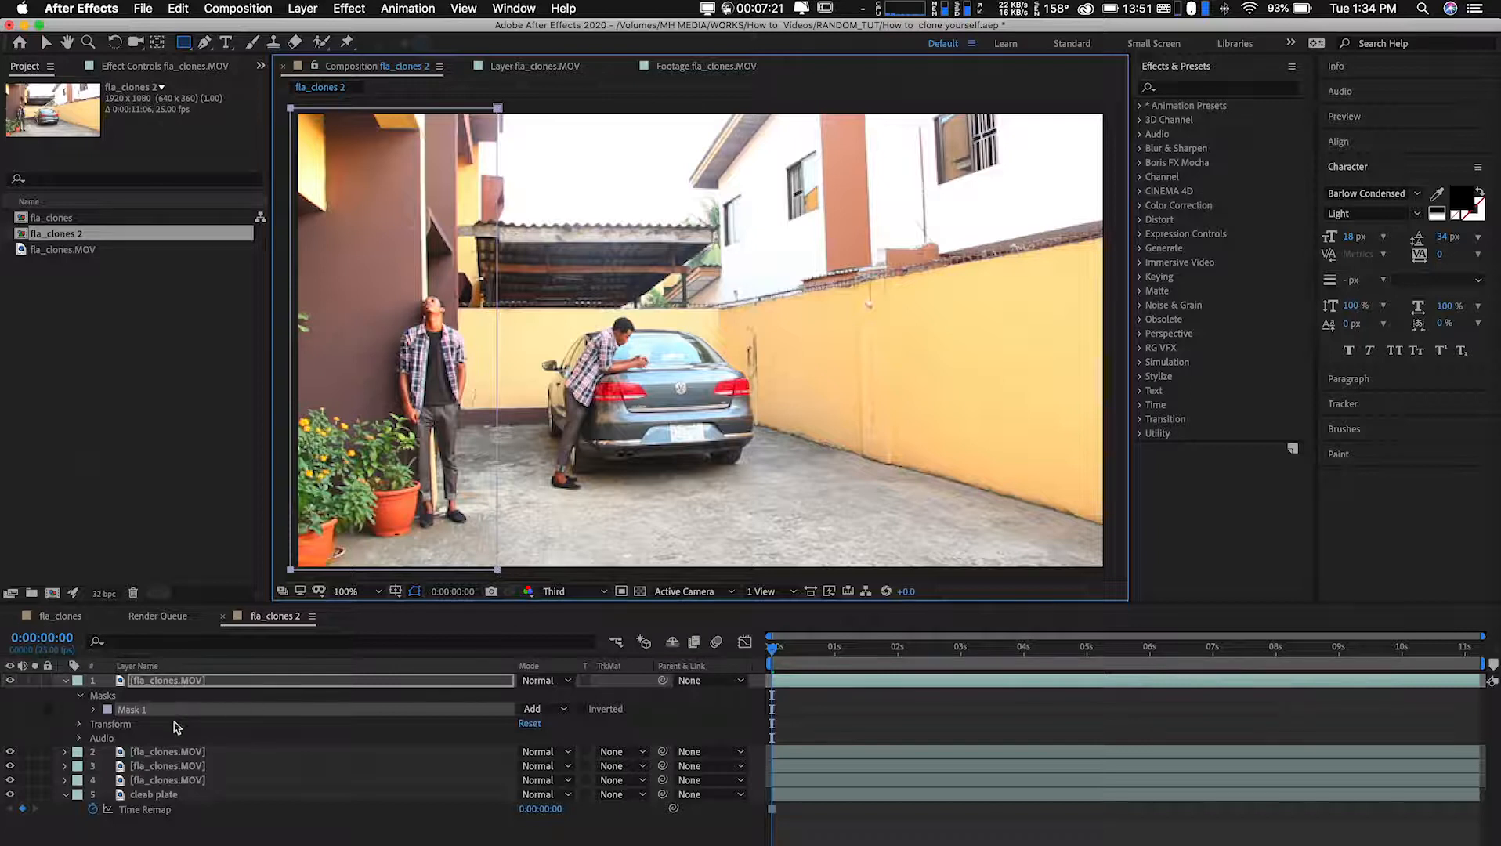
Select the second clip layer so it can be masked next.
click(167, 751)
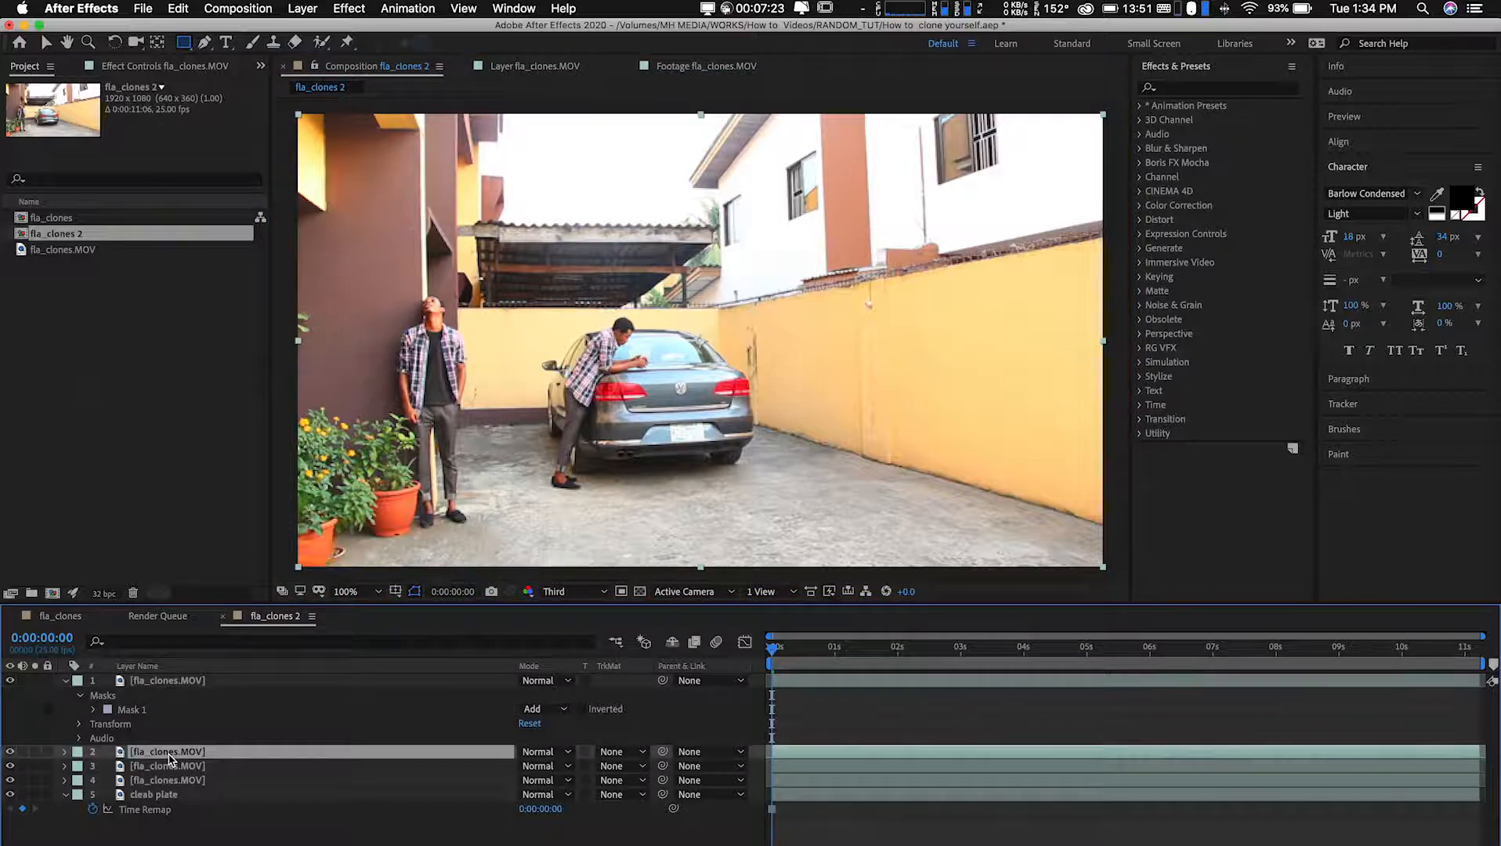